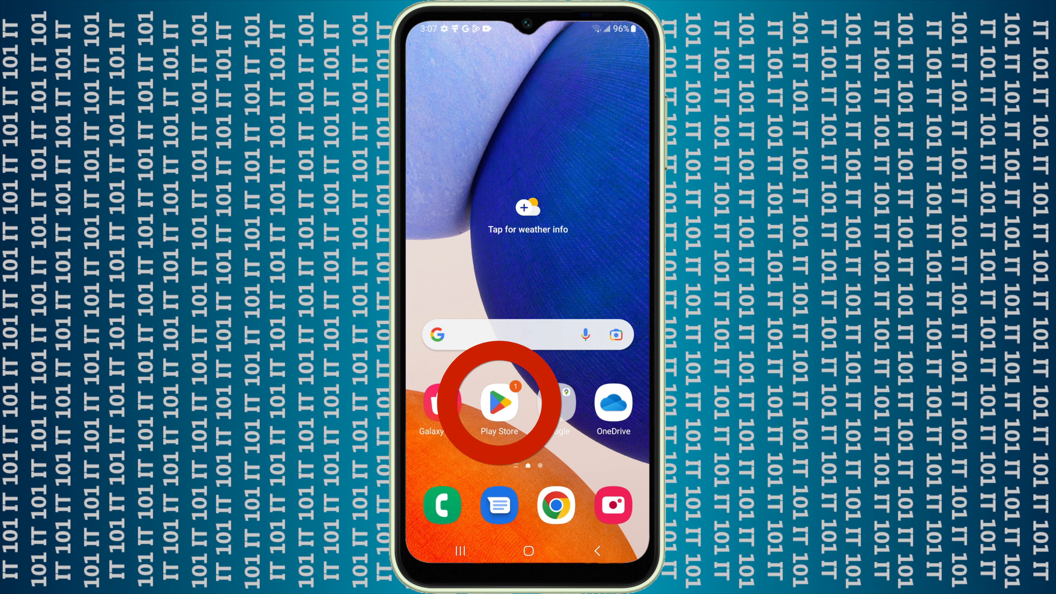
Launch the Google Play Store from the home screen, landing on its sign-in prompt
click(499, 406)
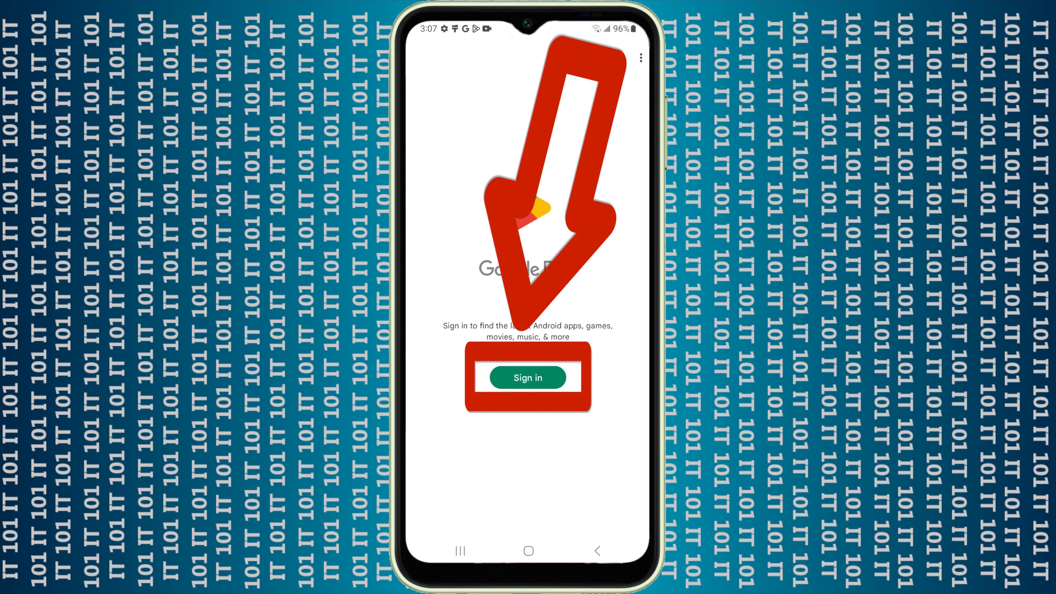
Begin Google account sign-in and enter the account email to reach the device-user question
click(528, 378)
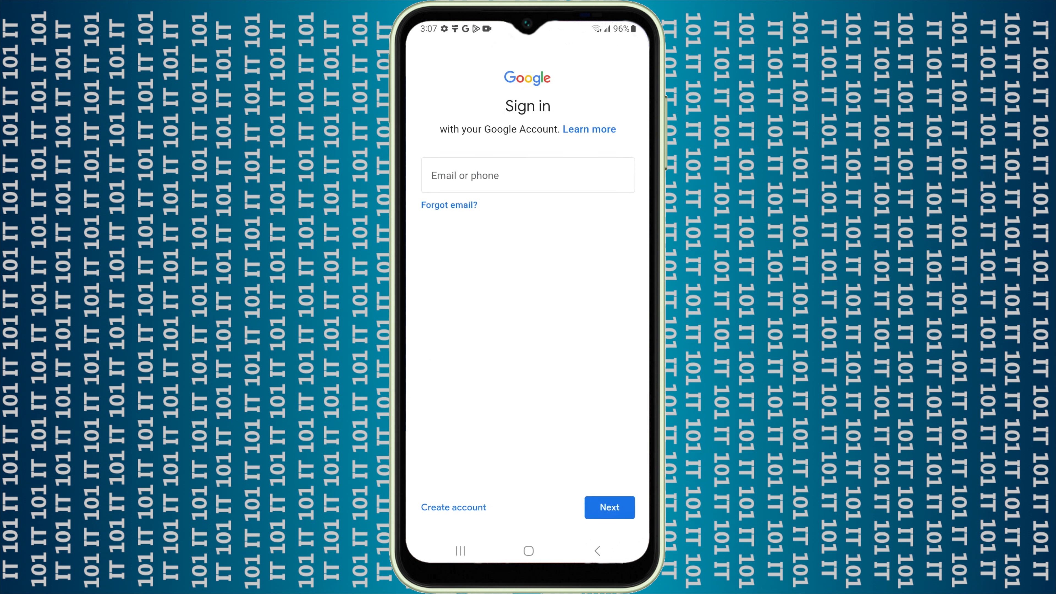
click(527, 175)
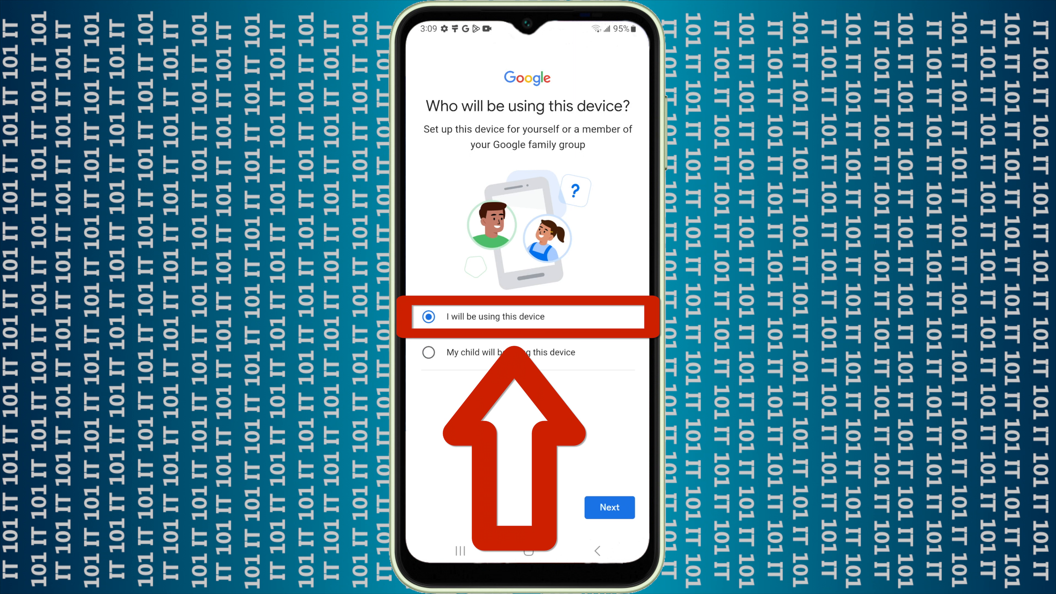
Confirm personal use, decline contacts backup, agree to the terms and accept Google services
click(608, 507)
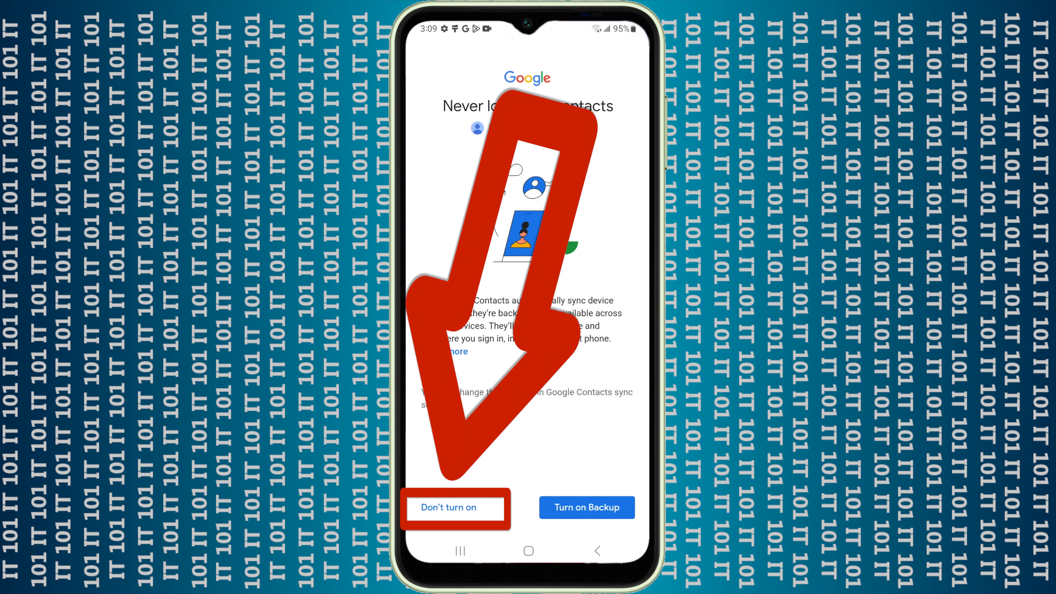
click(449, 508)
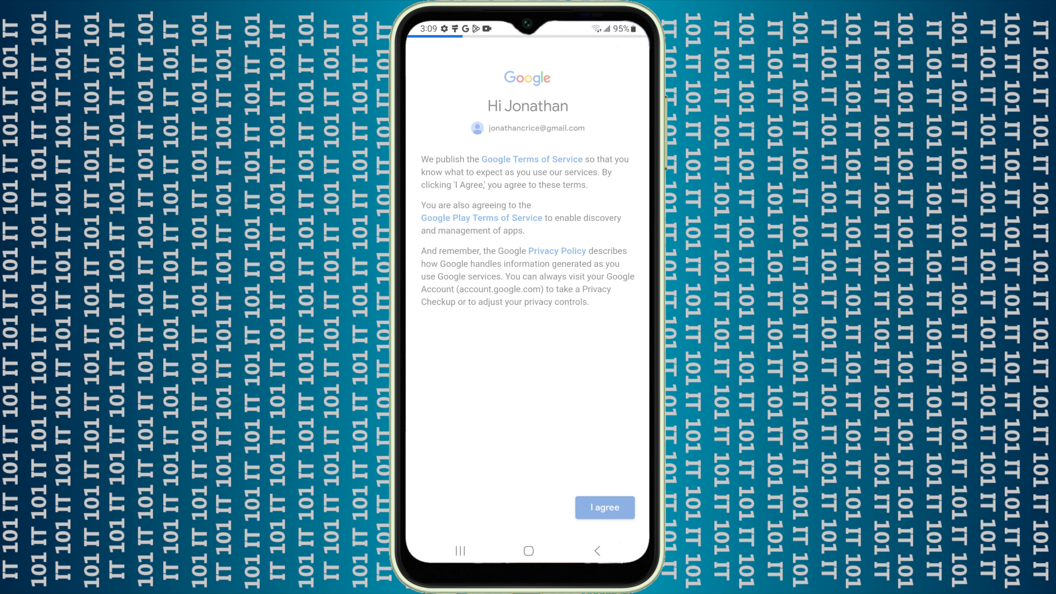
click(604, 507)
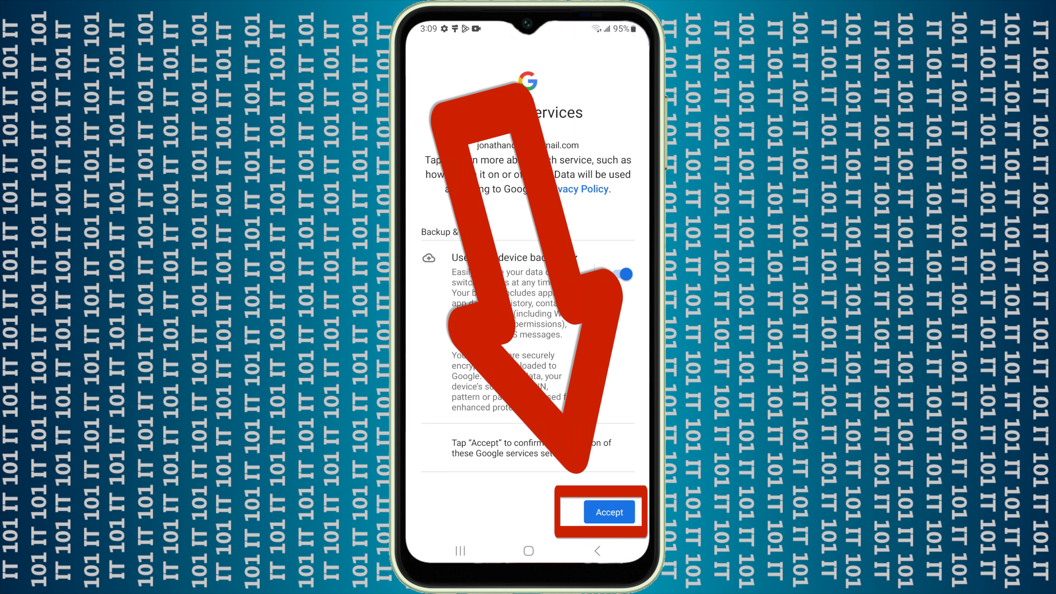
click(608, 511)
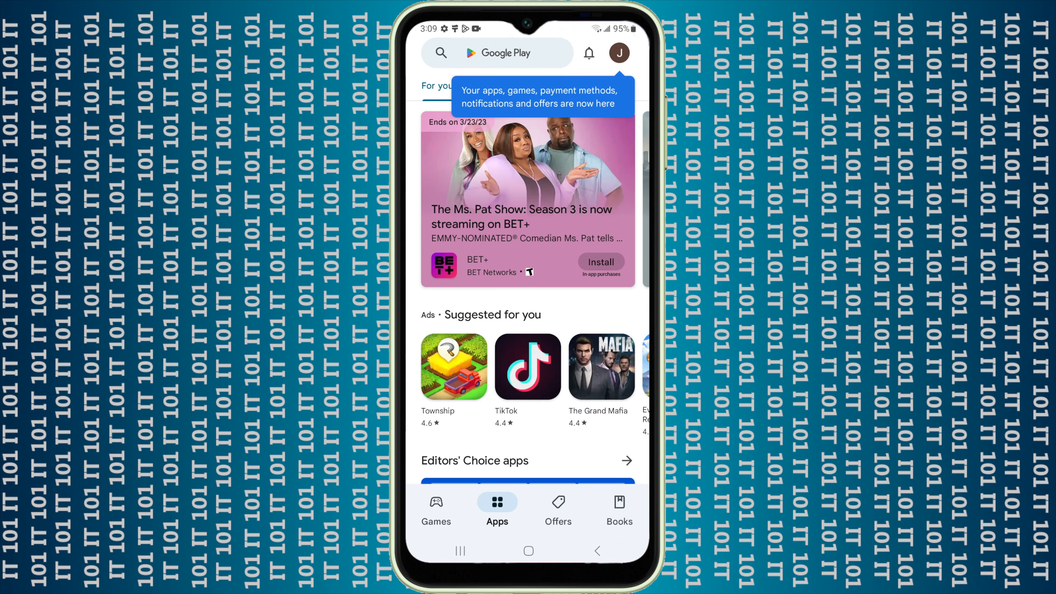
Search the store for 'netflix' to bring up the Netflix app listing
click(498, 53)
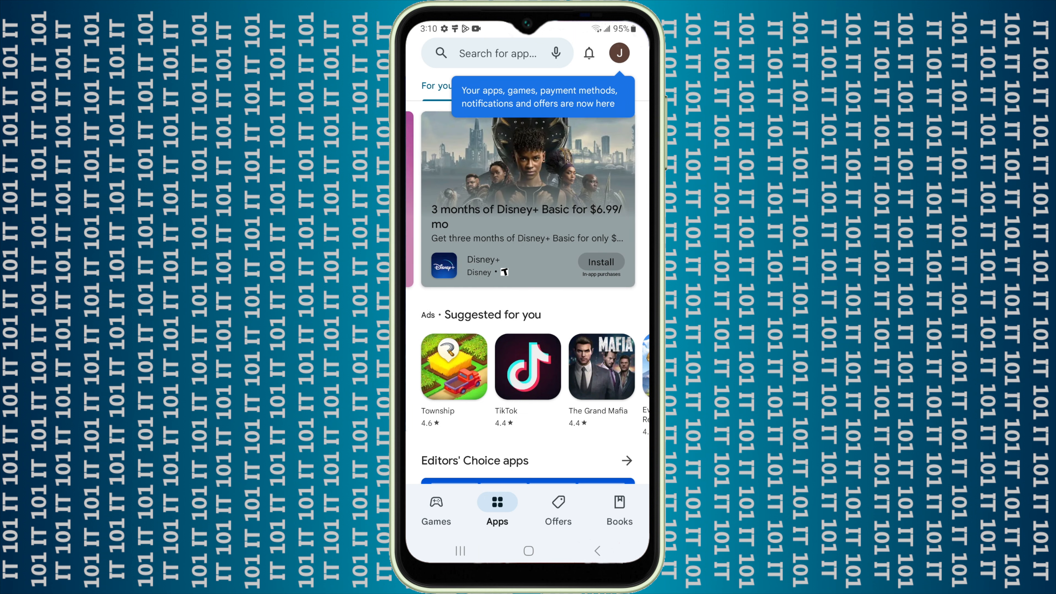
click(499, 53)
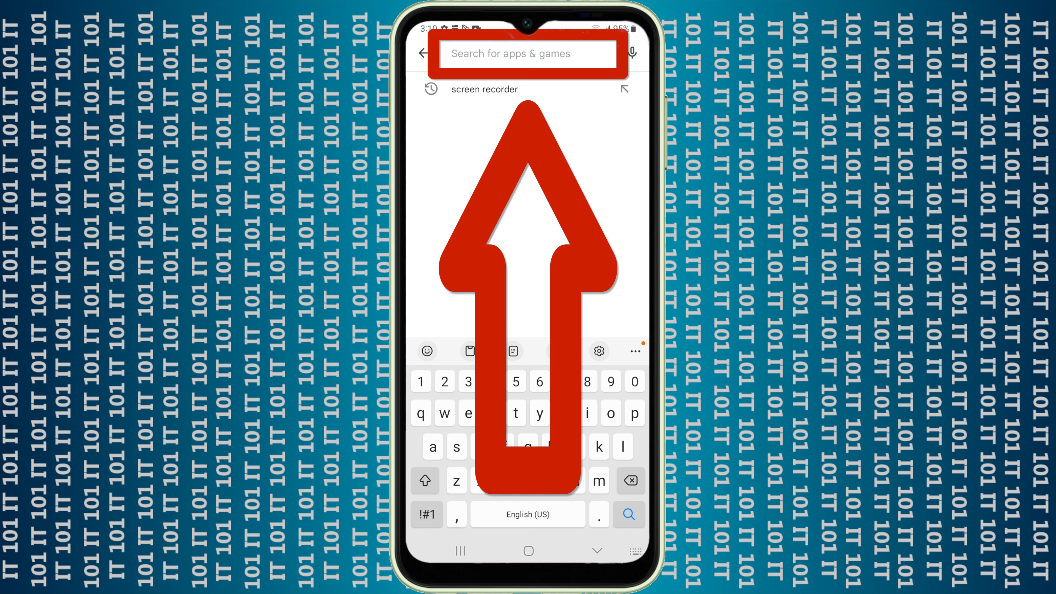
text(netf)
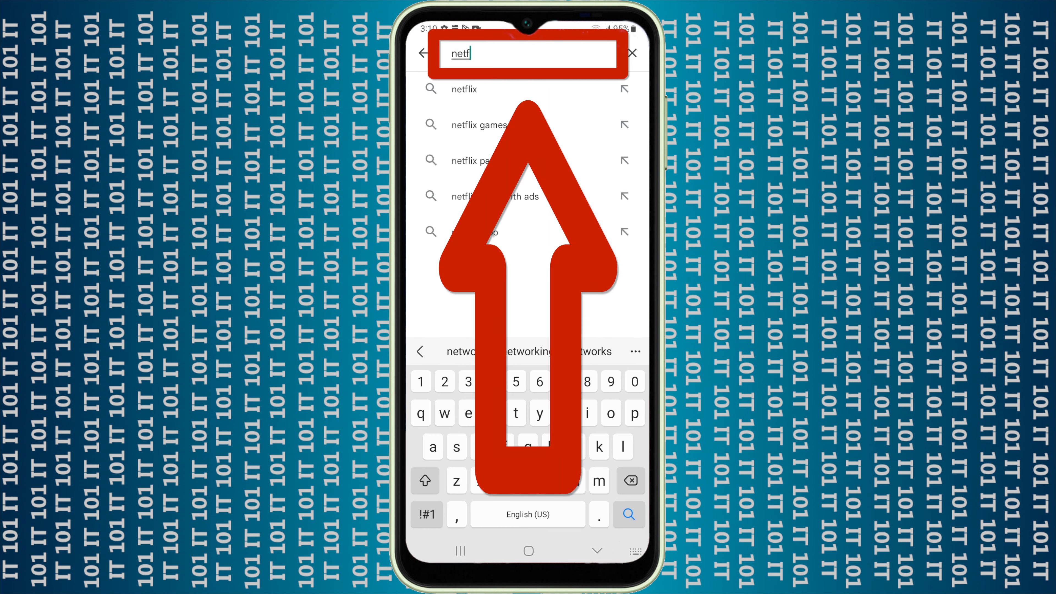
text(lix)
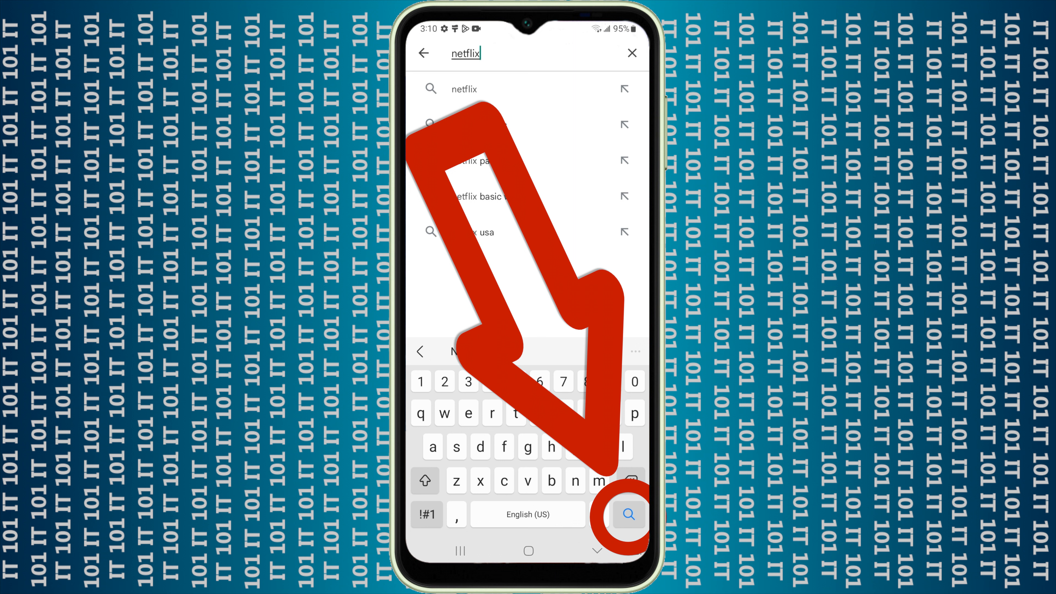
click(627, 515)
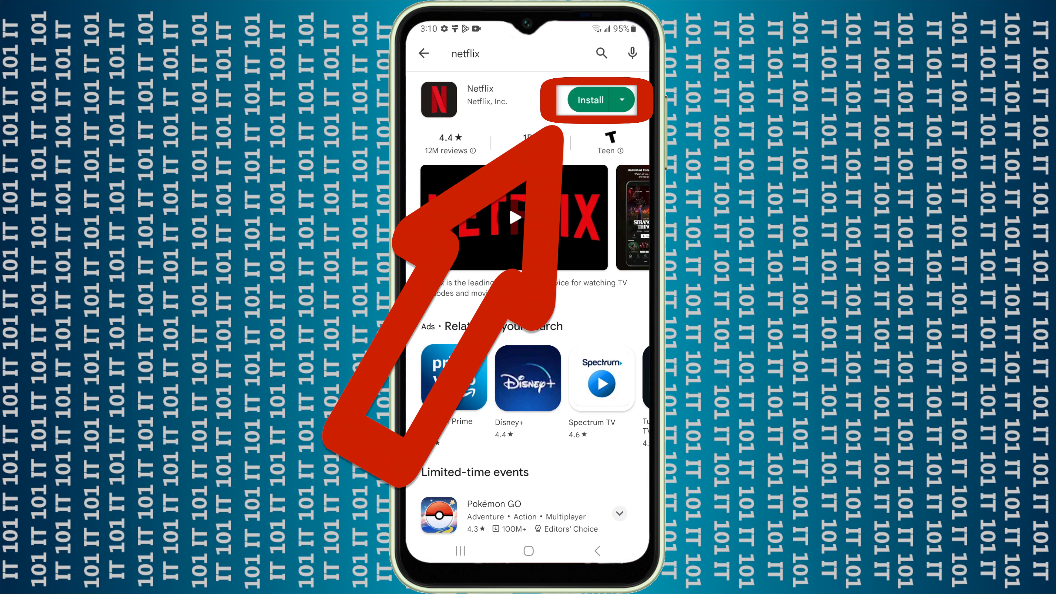
Install Netflix so its icon appears among the phone's apps
click(589, 100)
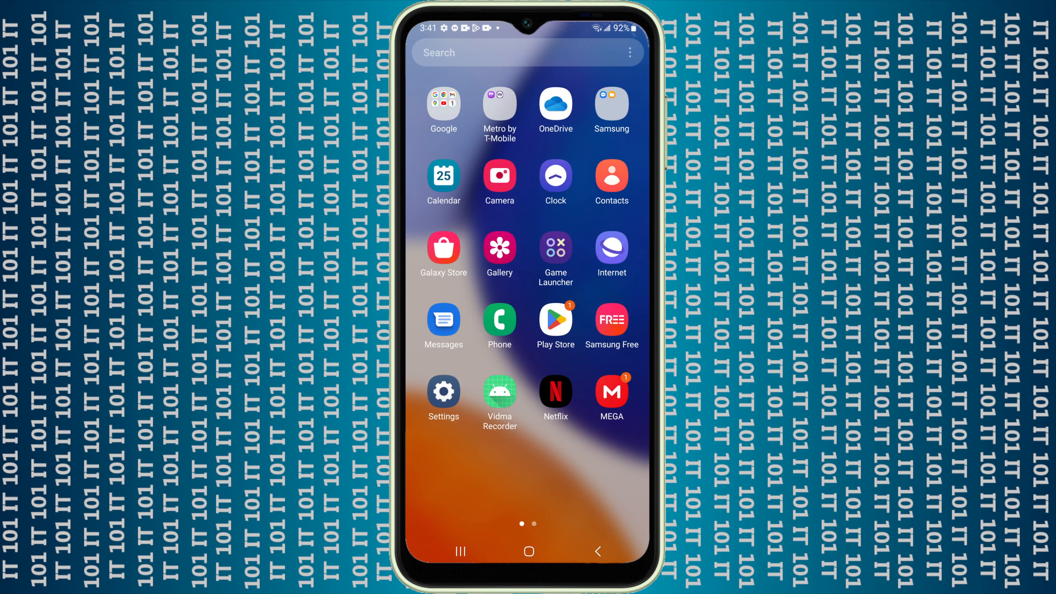
Leave the app list and return to the main home screen page
click(555, 325)
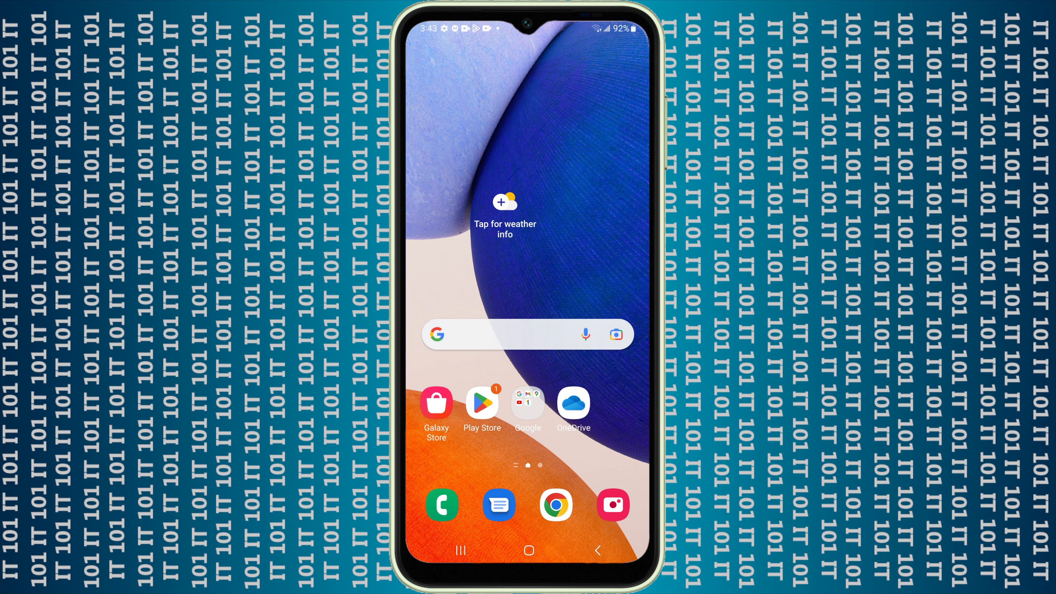
Reopen the Play Store and scroll the For you recommendations down to the Township game
click(483, 405)
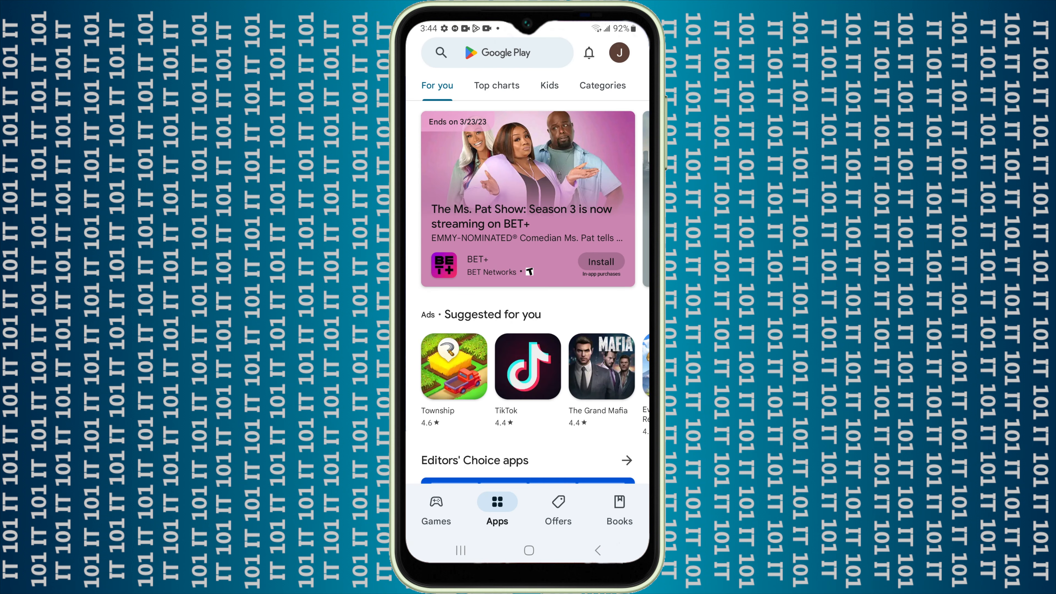
click(497, 53)
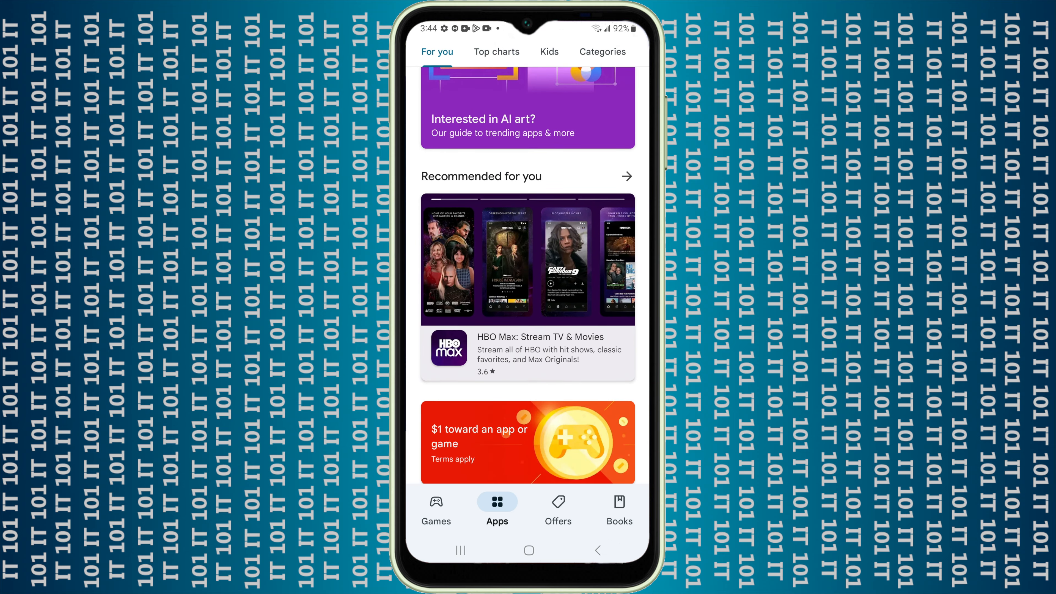
scroll(down, 3)
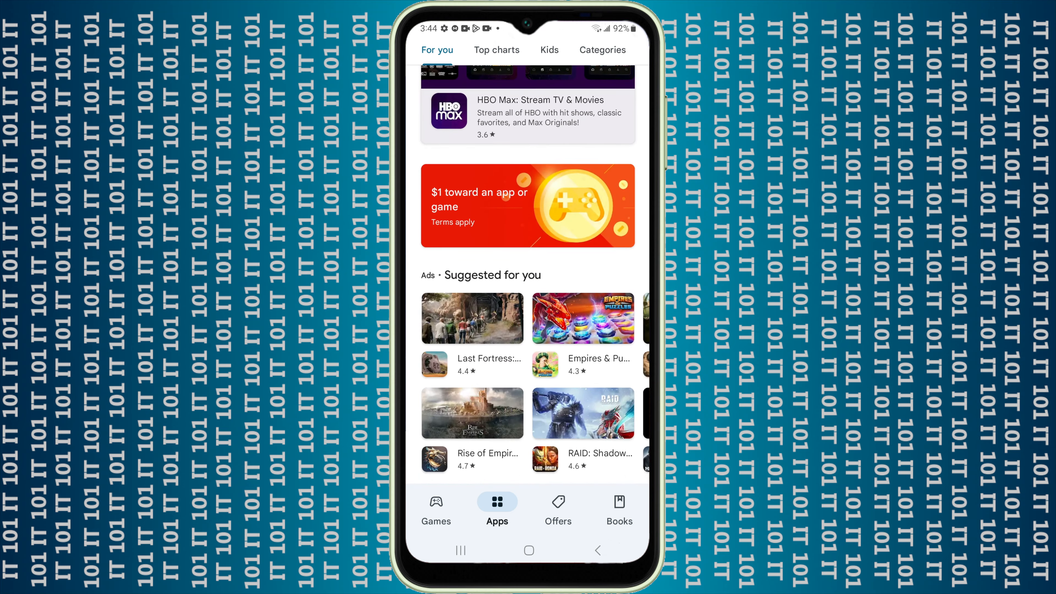
scroll(down, 3)
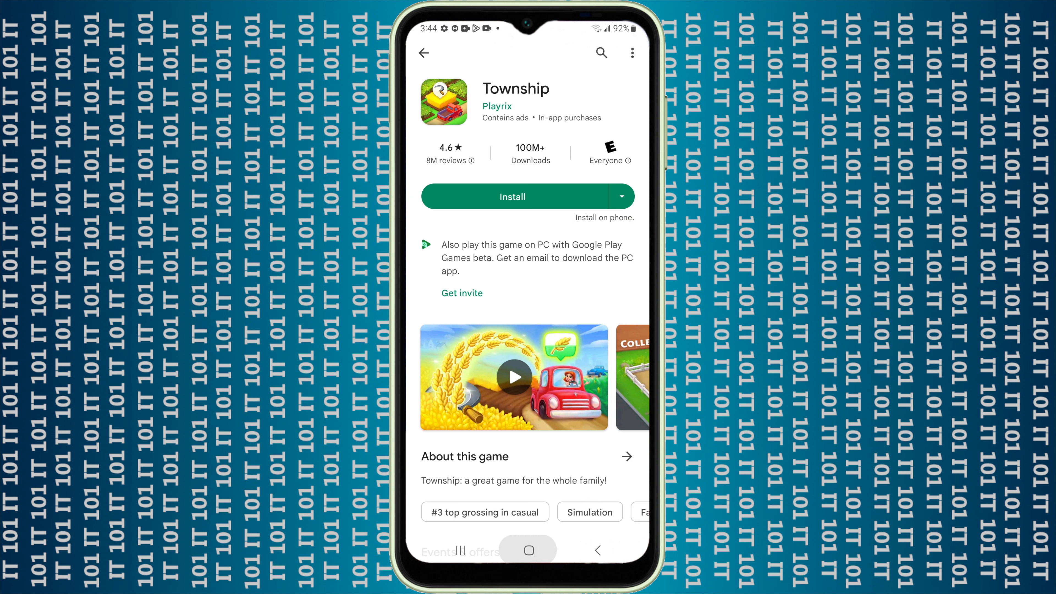
Return home from the Township listing and swipe up the app list showing Netflix
click(528, 550)
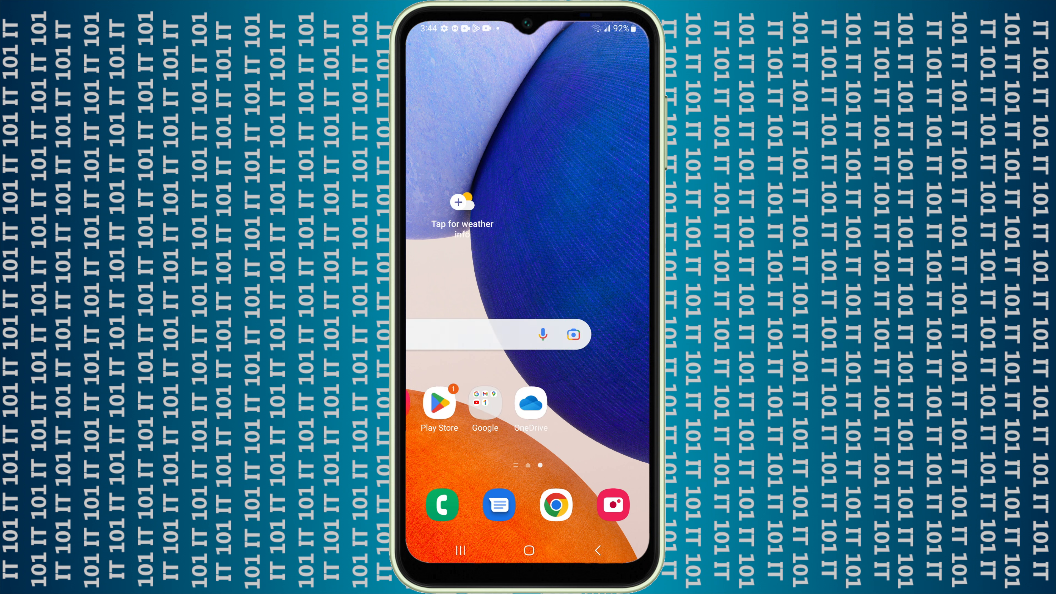
scroll(up, 3)
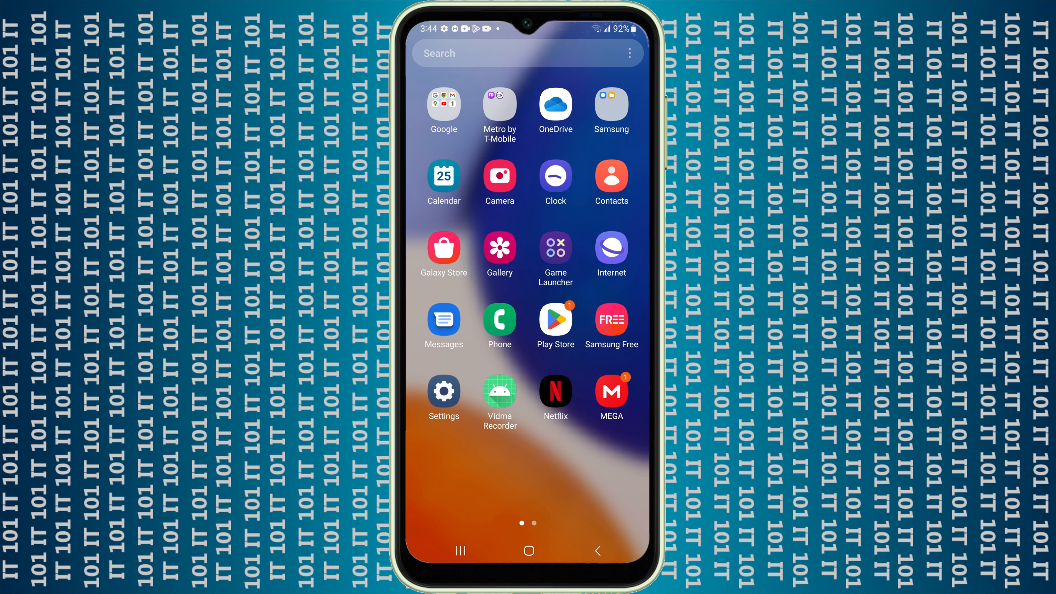